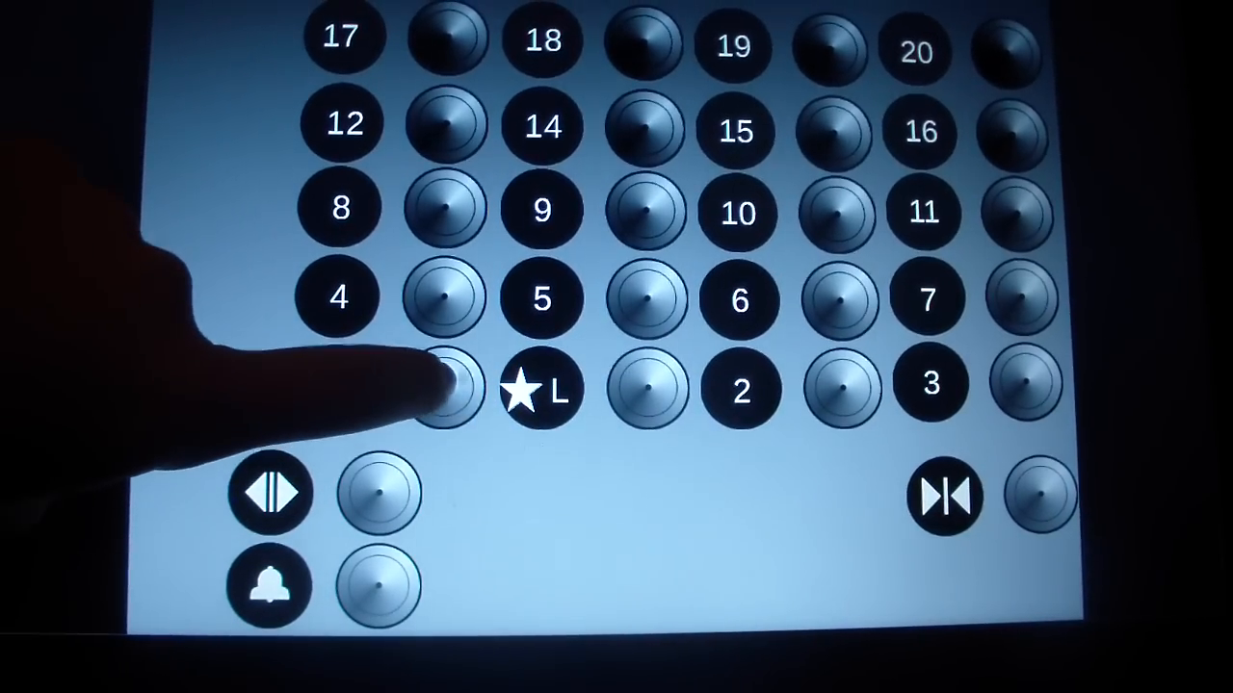
Step: Select floor 20 on the car button panel from the train station level
left_click(443, 389)
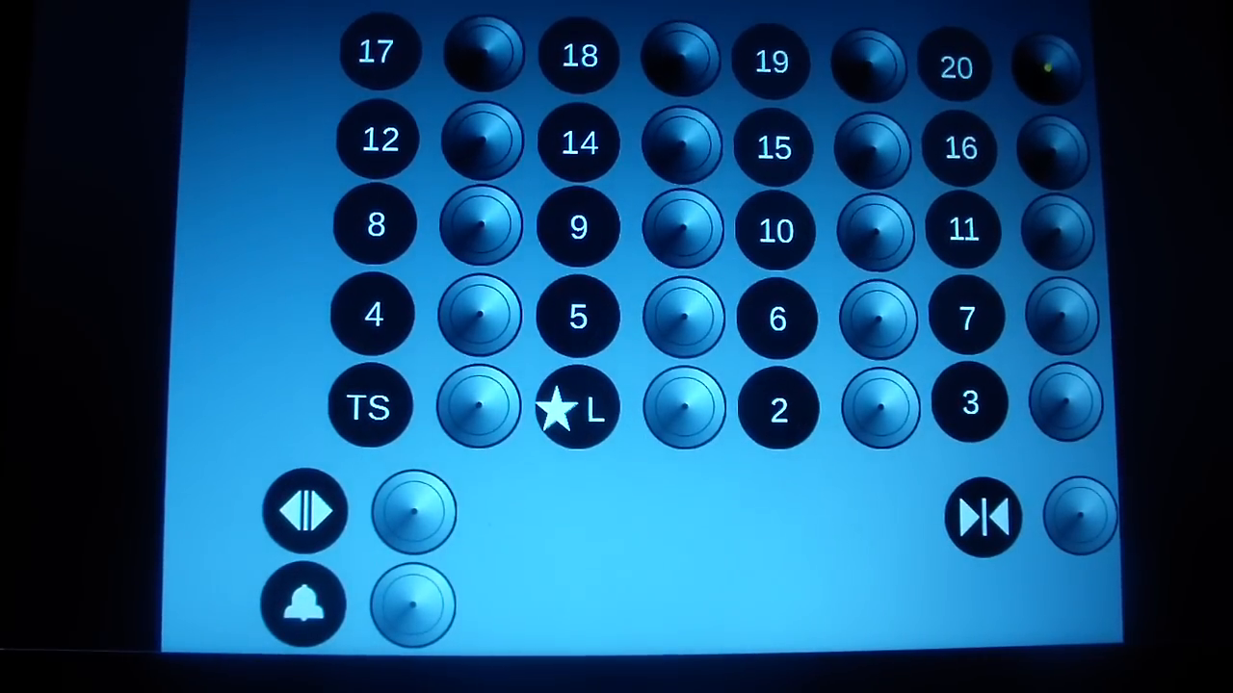
Step: Ride to floor 20 and switch to the Dover floor indicator reading 20
left_click(370, 404)
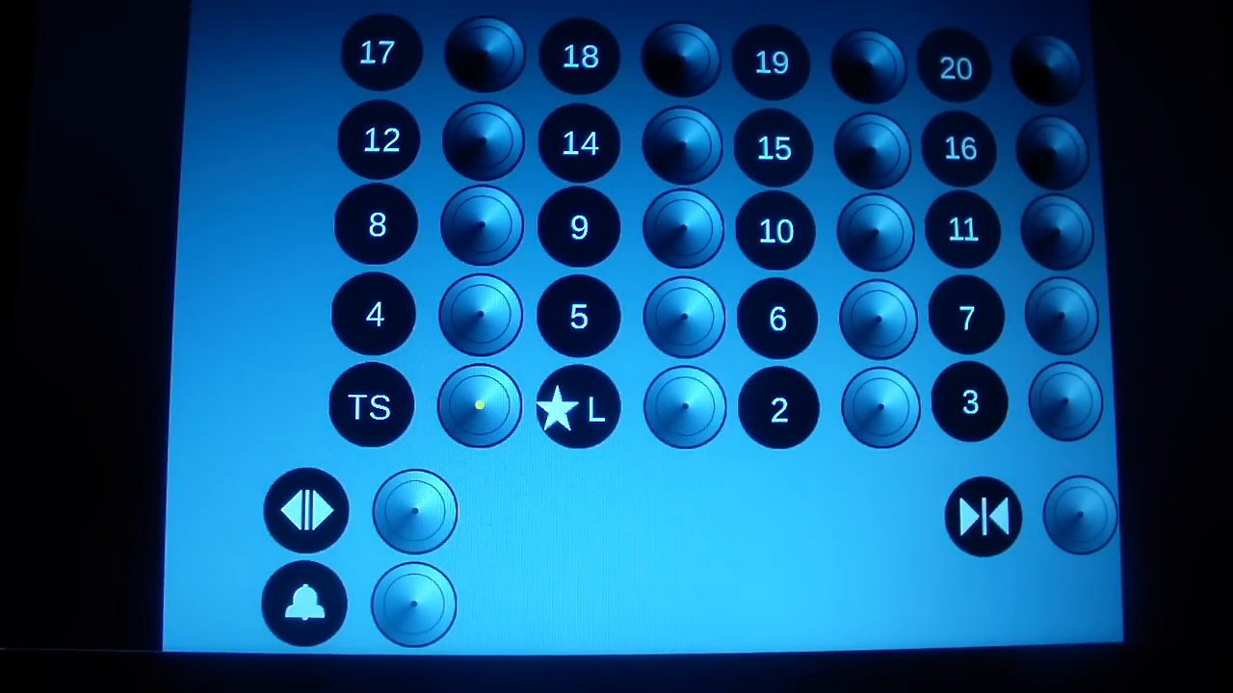
left_click(955, 68)
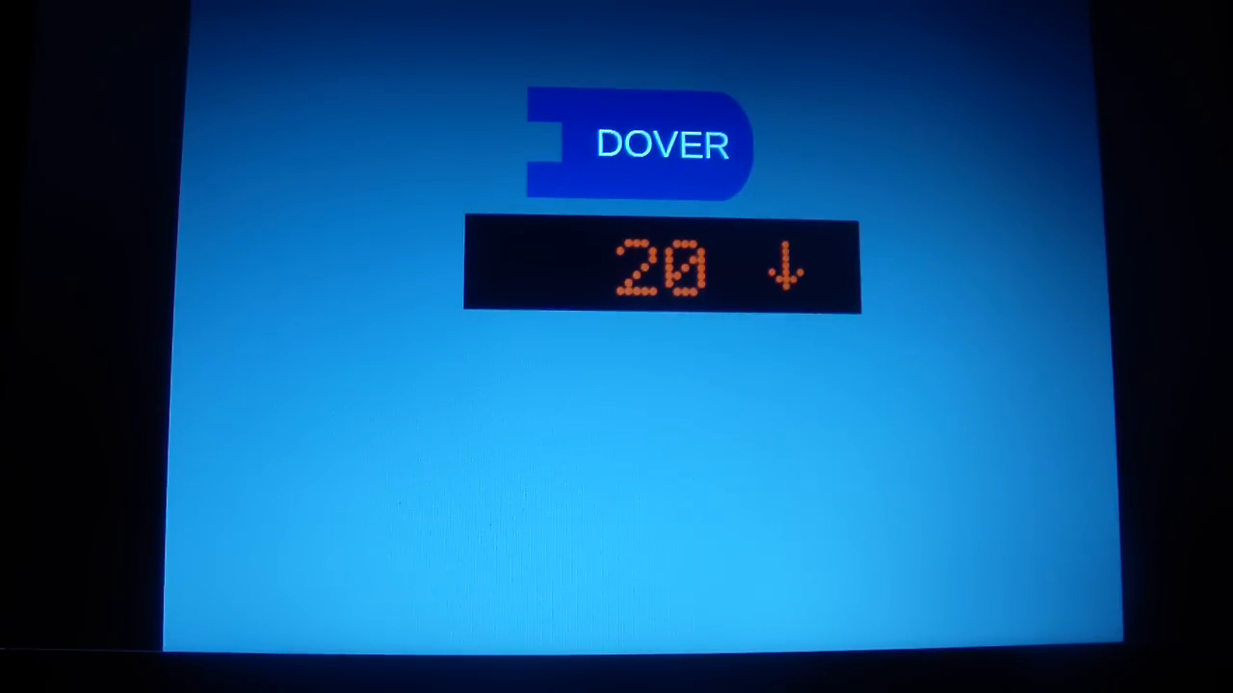